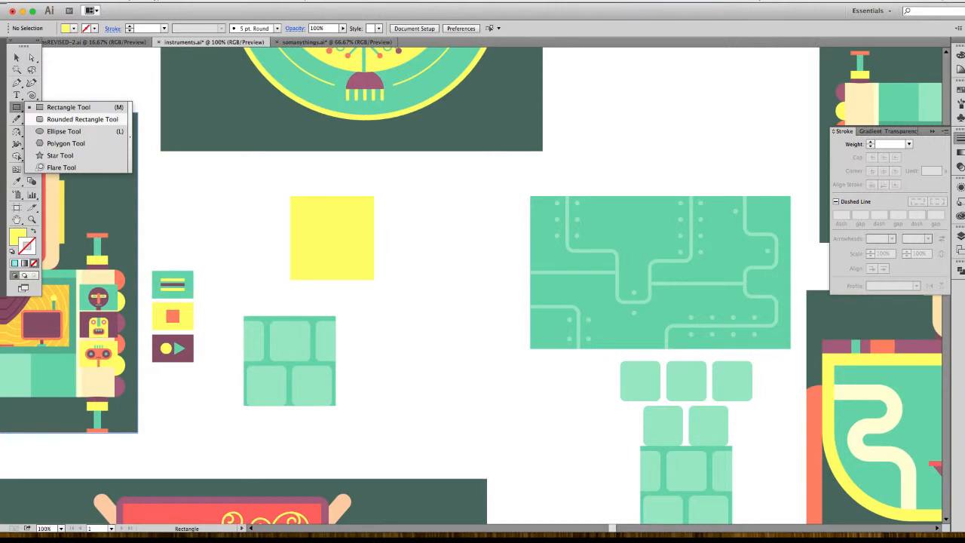
Switch to the Ellipse tool to draw the dark circle over the yellow square
{"action": "left_click", "coordinate": [58, 131]}
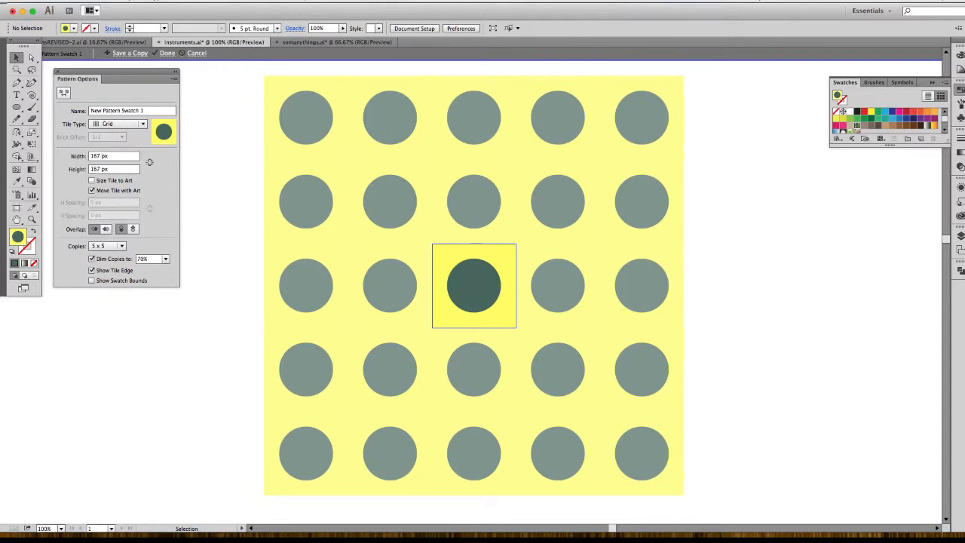
Set the pattern Tile Type to Brick by Column with a 1/2 brick offset
{"action": "left_click", "coordinate": [142, 125]}
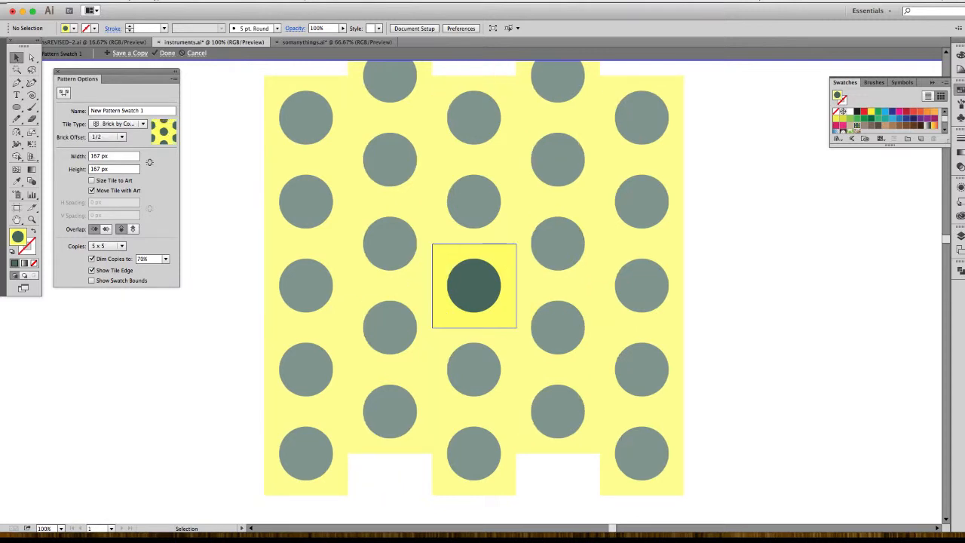
{"action": "left_click", "coordinate": [156, 55]}
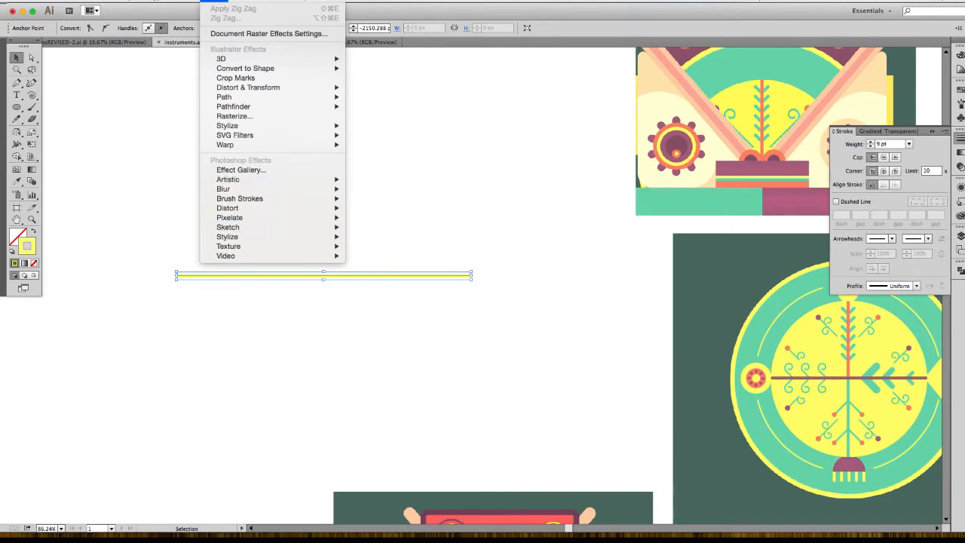
Apply a smooth Zig Zag effect with 55 px absolute size and 20 ridges
{"action": "left_click", "coordinate": [234, 18]}
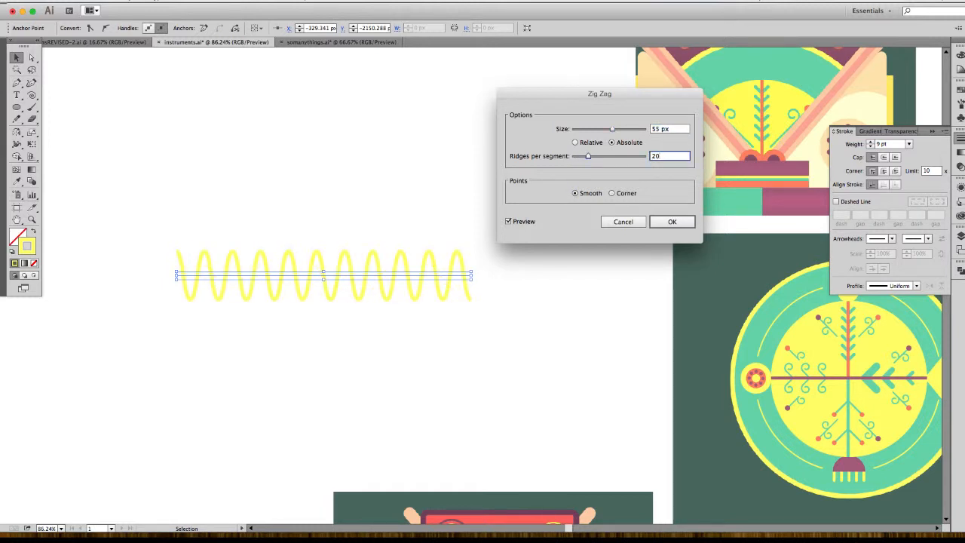
{"action": "left_click", "coordinate": [672, 220]}
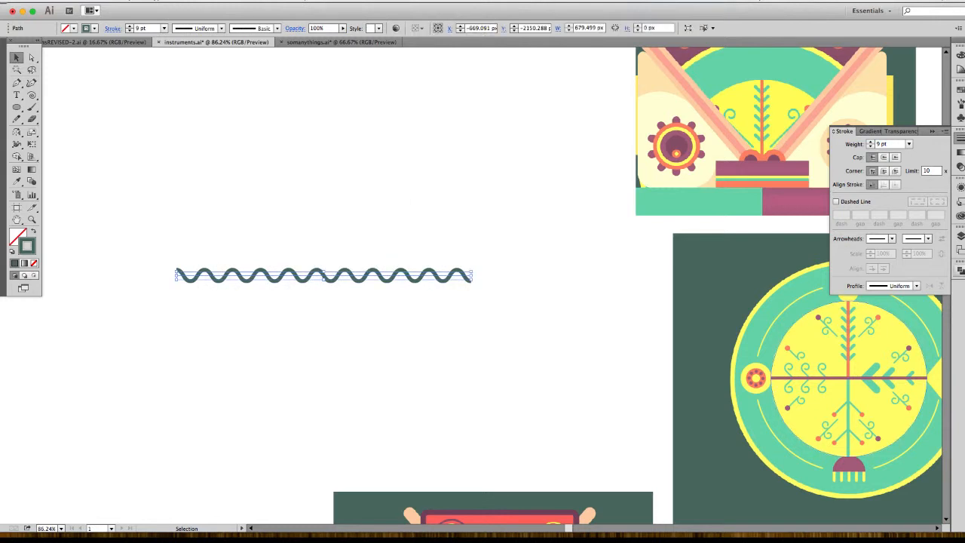